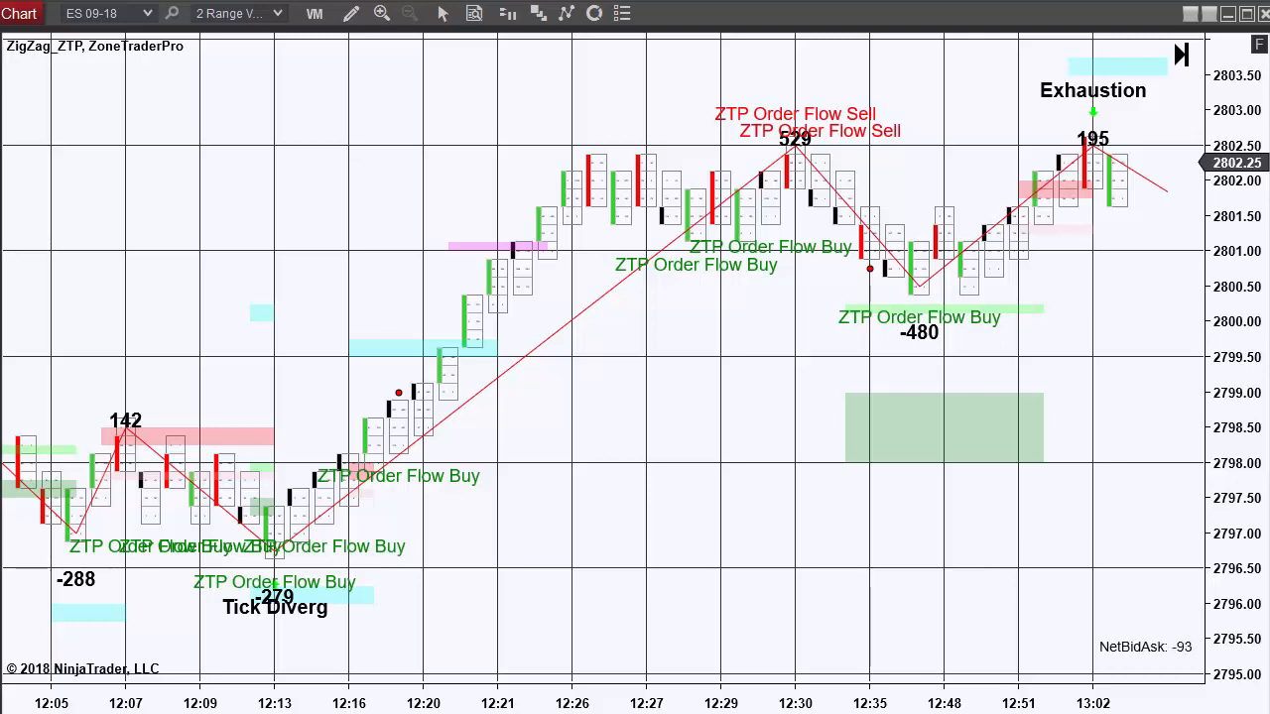
- Switch the ES 09-18 chart's data series to 5 Range Volumetric bars
right_click(539, 298)
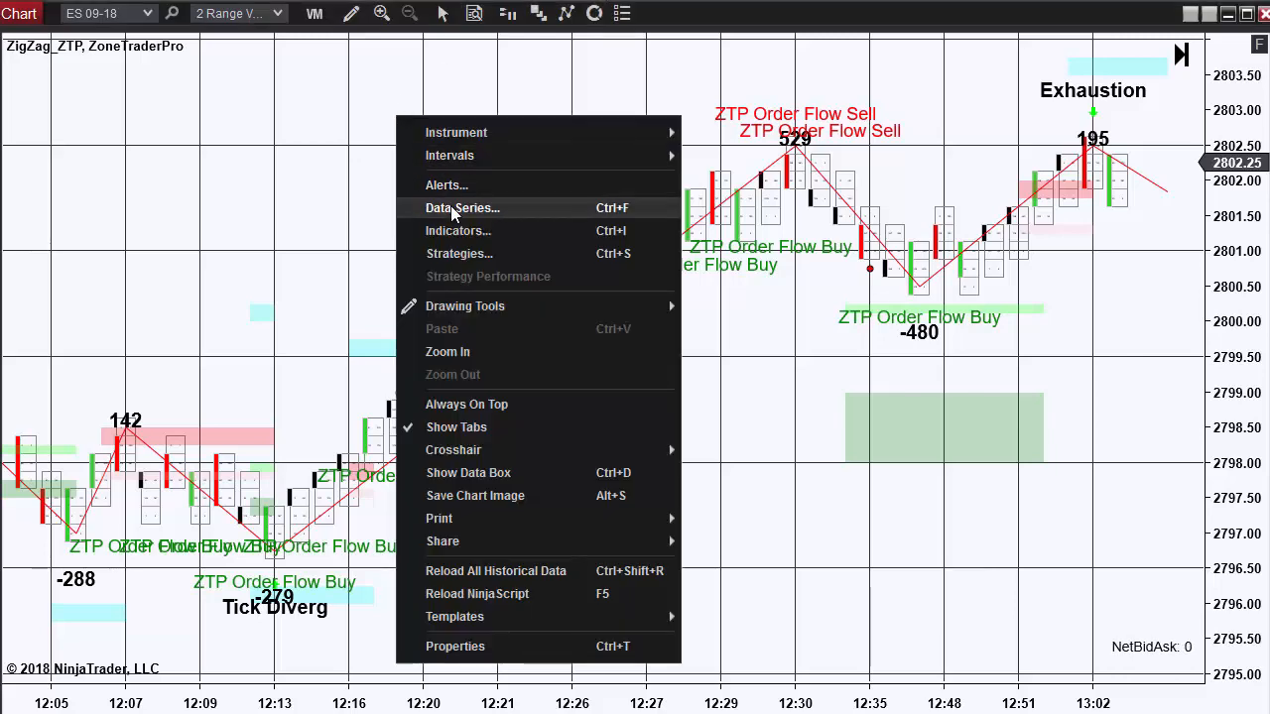
click(462, 207)
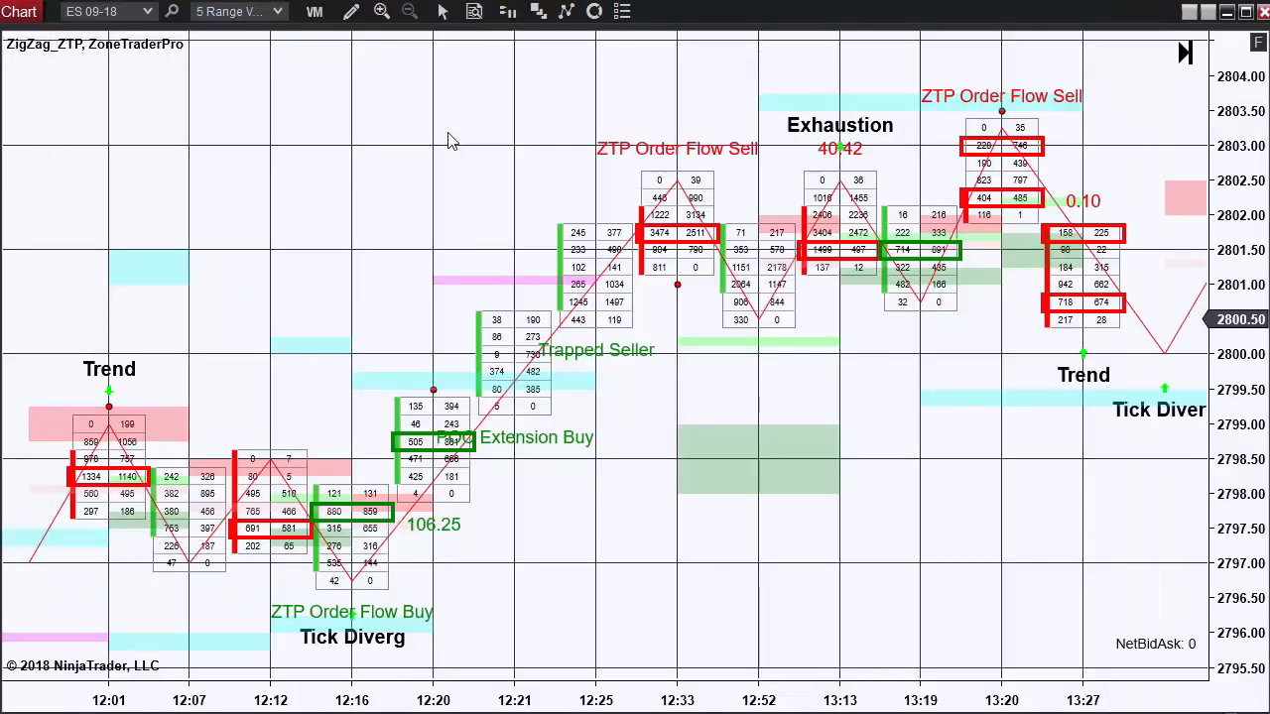
- Enable the ZoneTraderPro highlighted bar option in the chart's Indicators settings
right_click(451, 138)
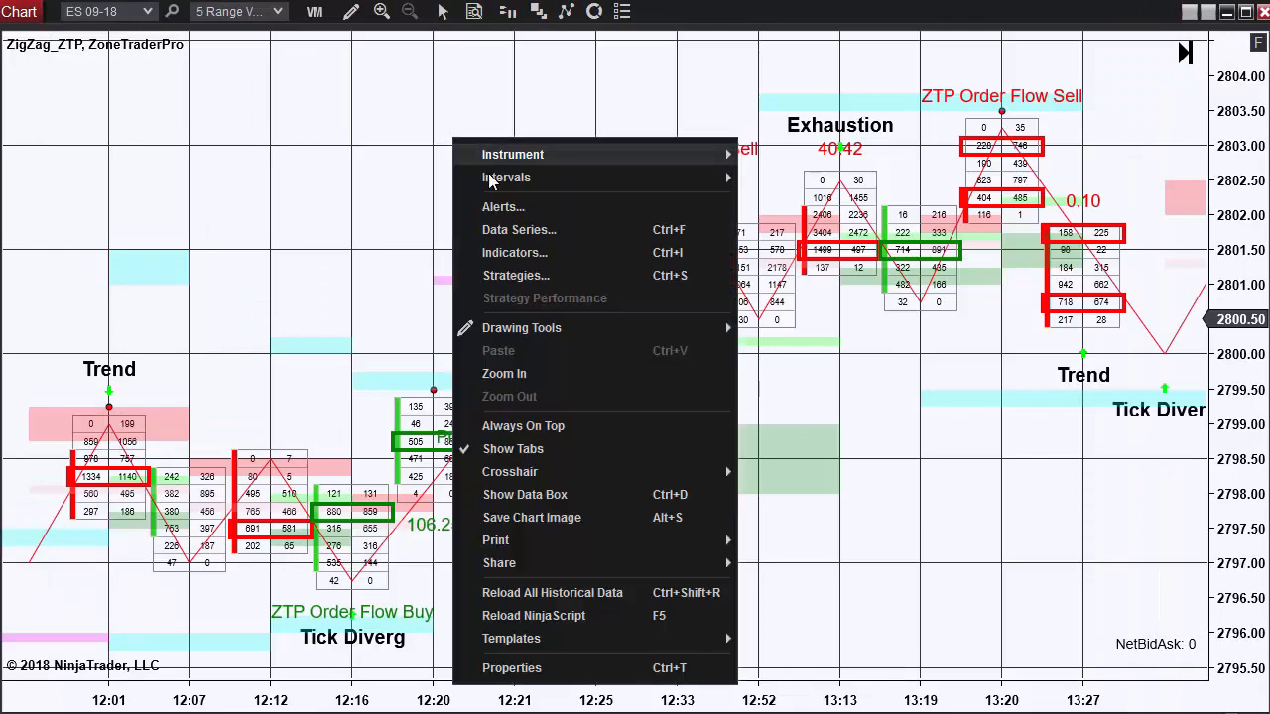
click(518, 229)
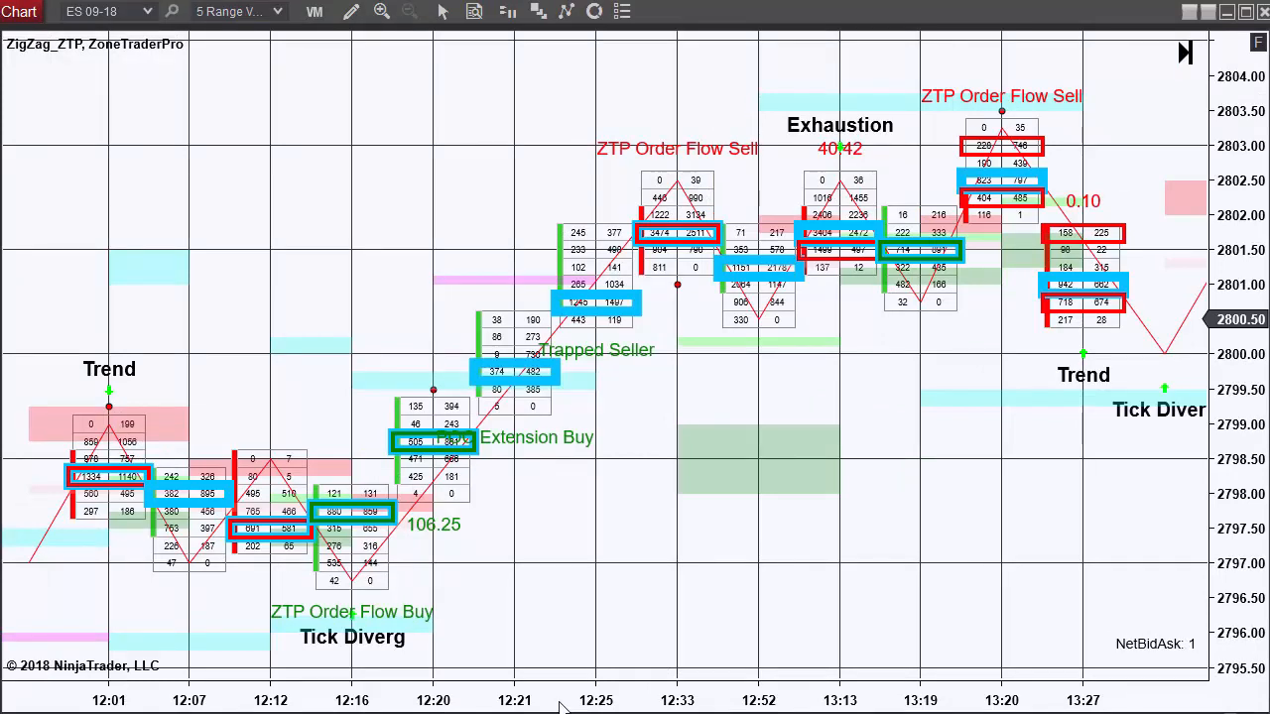
mouse_move(291, 626)
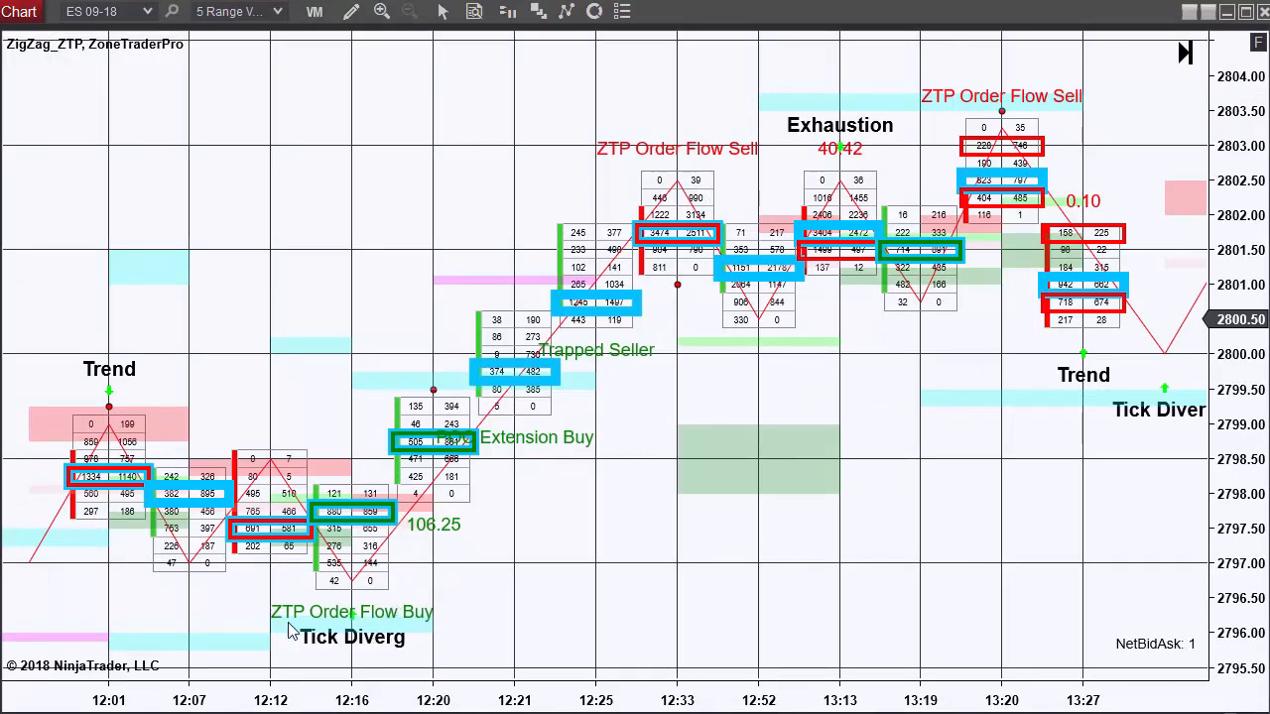
mouse_move(291, 625)
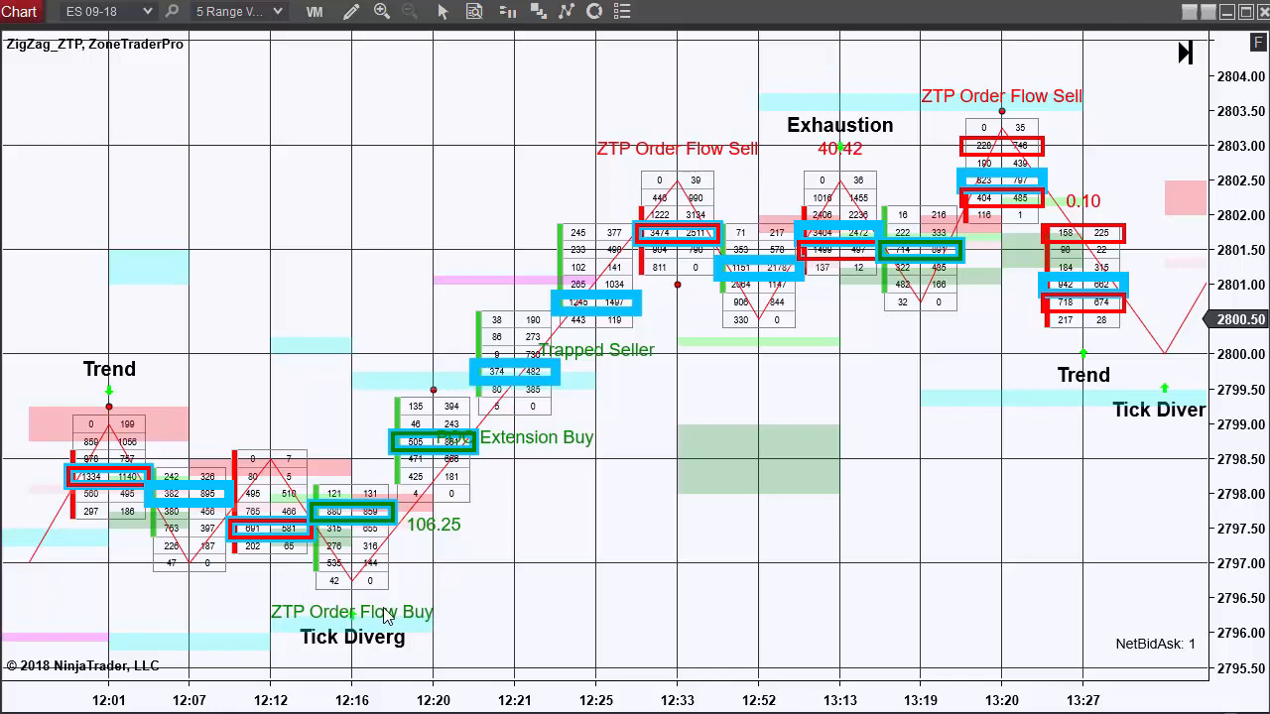
mouse_move(349, 595)
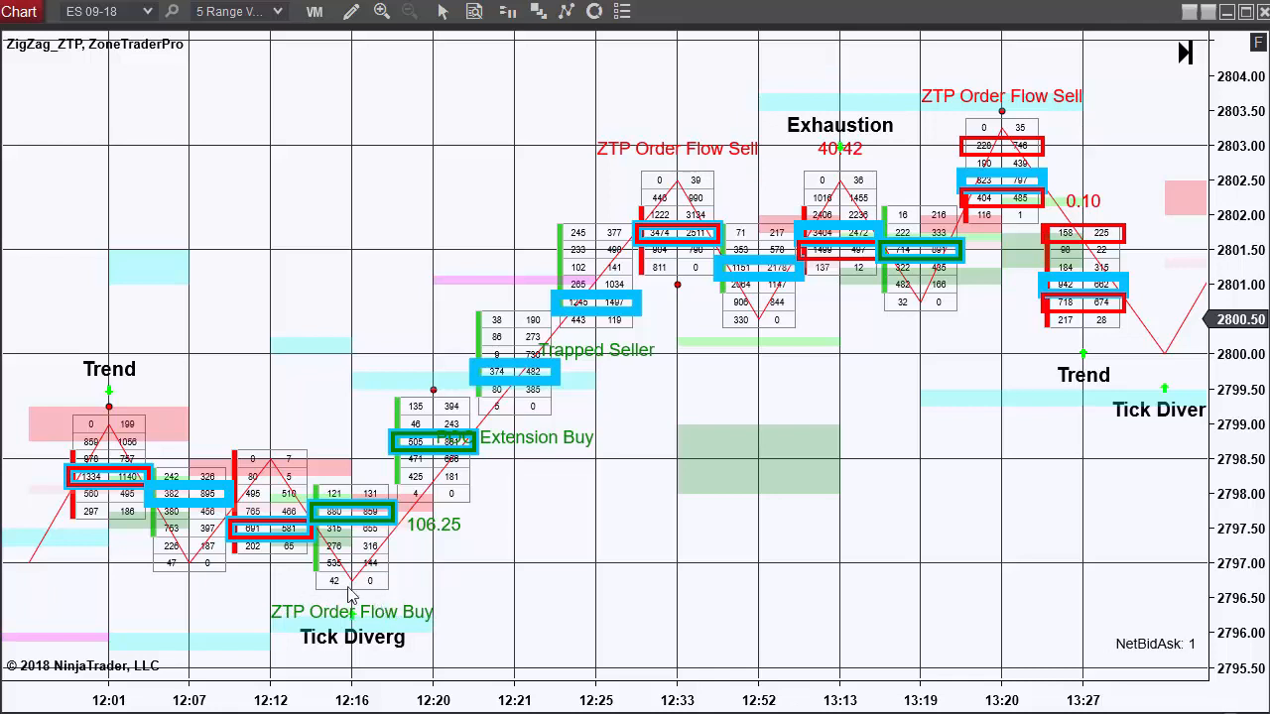
mouse_move(347, 608)
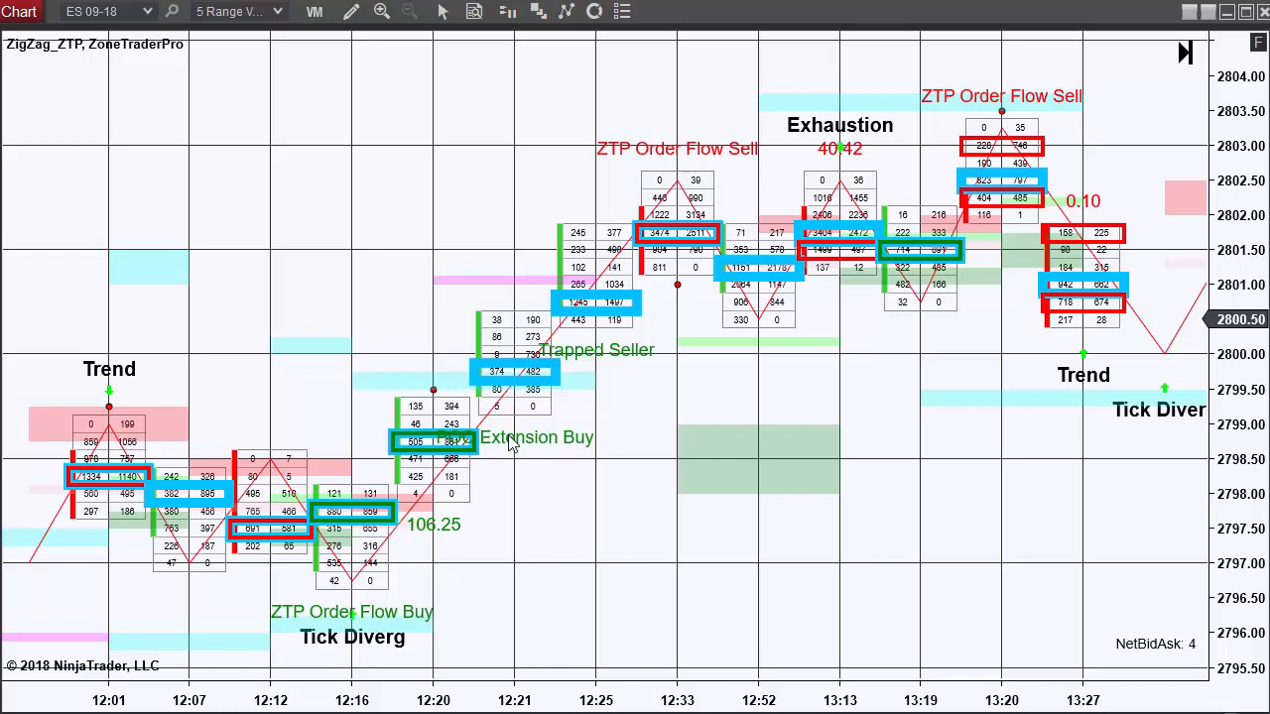
mouse_move(518, 449)
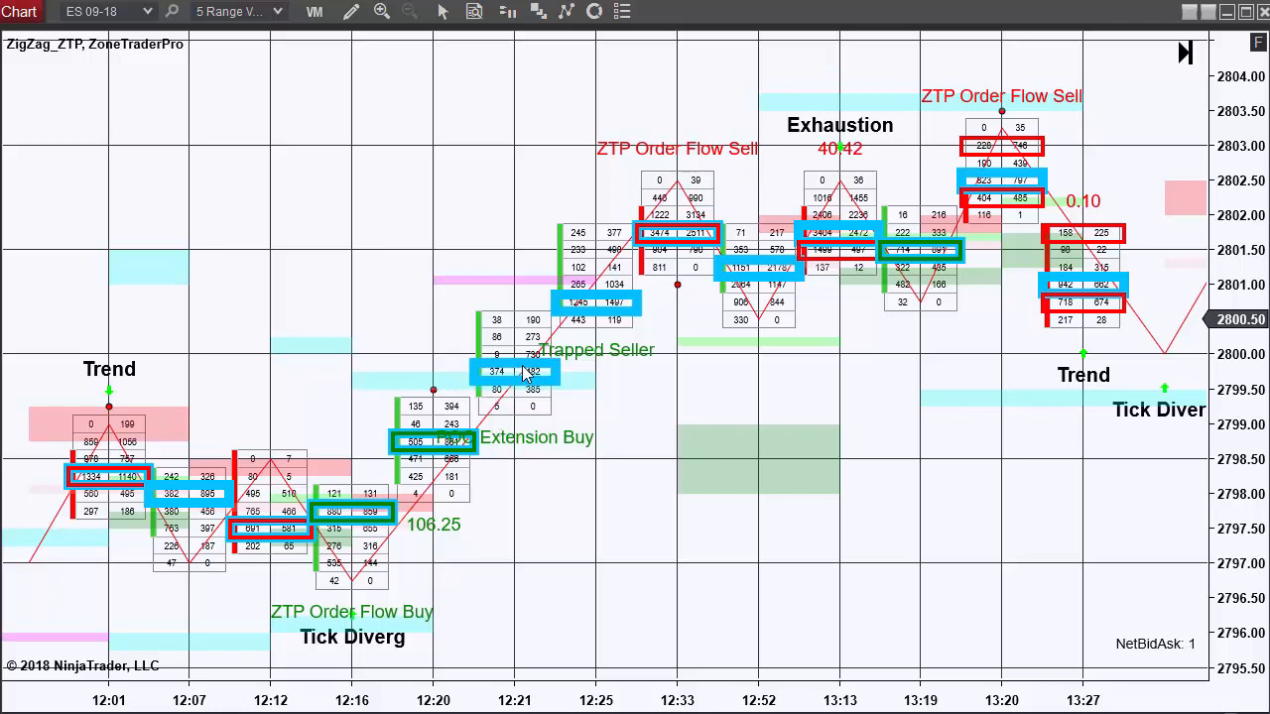
mouse_move(528, 447)
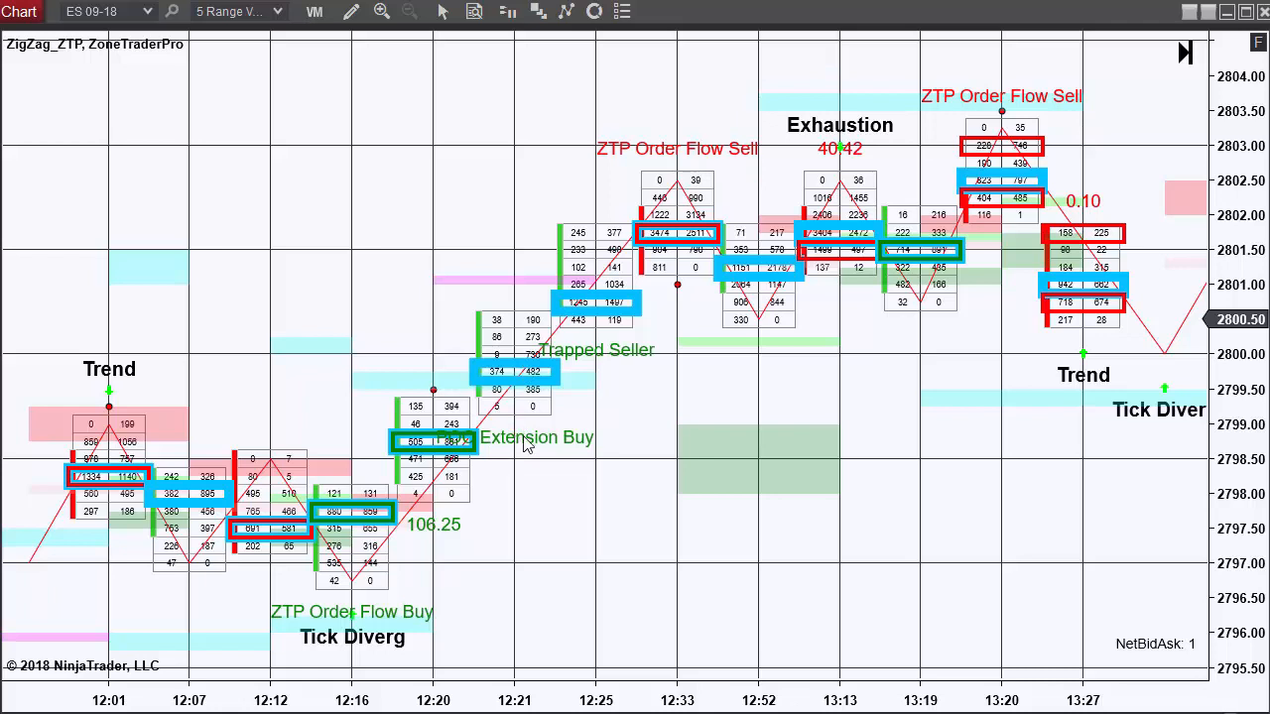
mouse_move(598, 363)
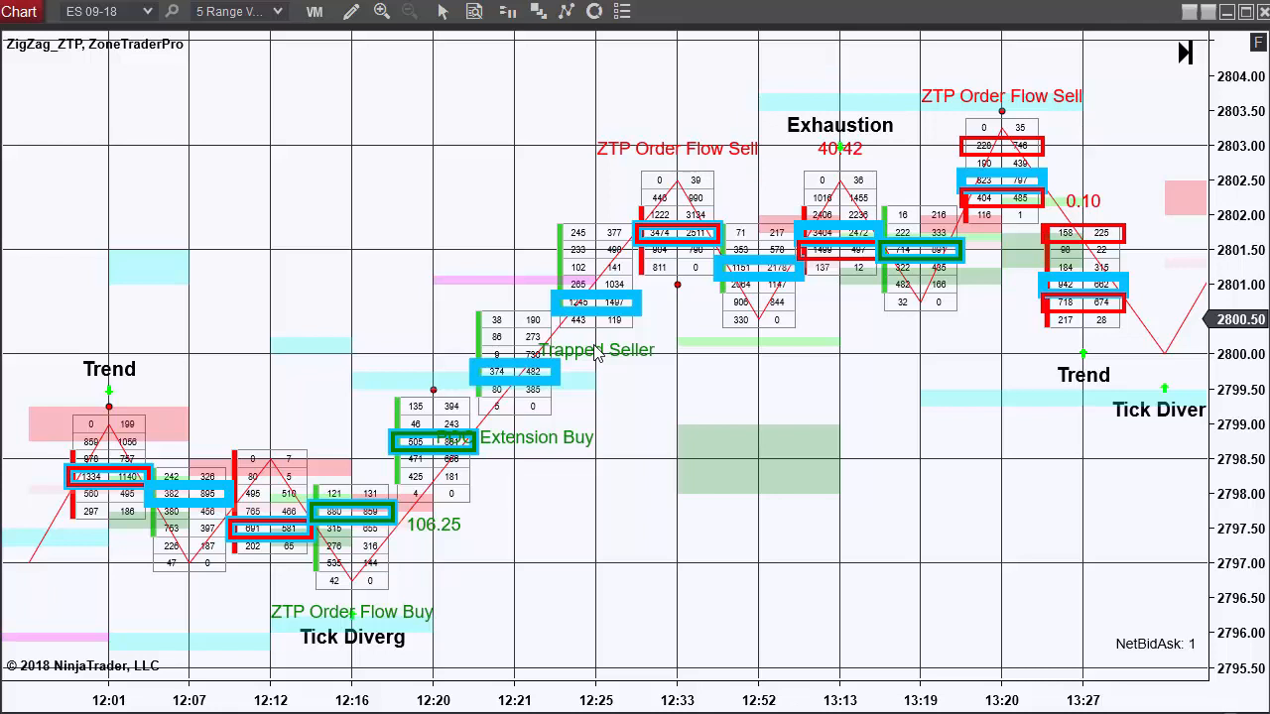
mouse_move(684, 178)
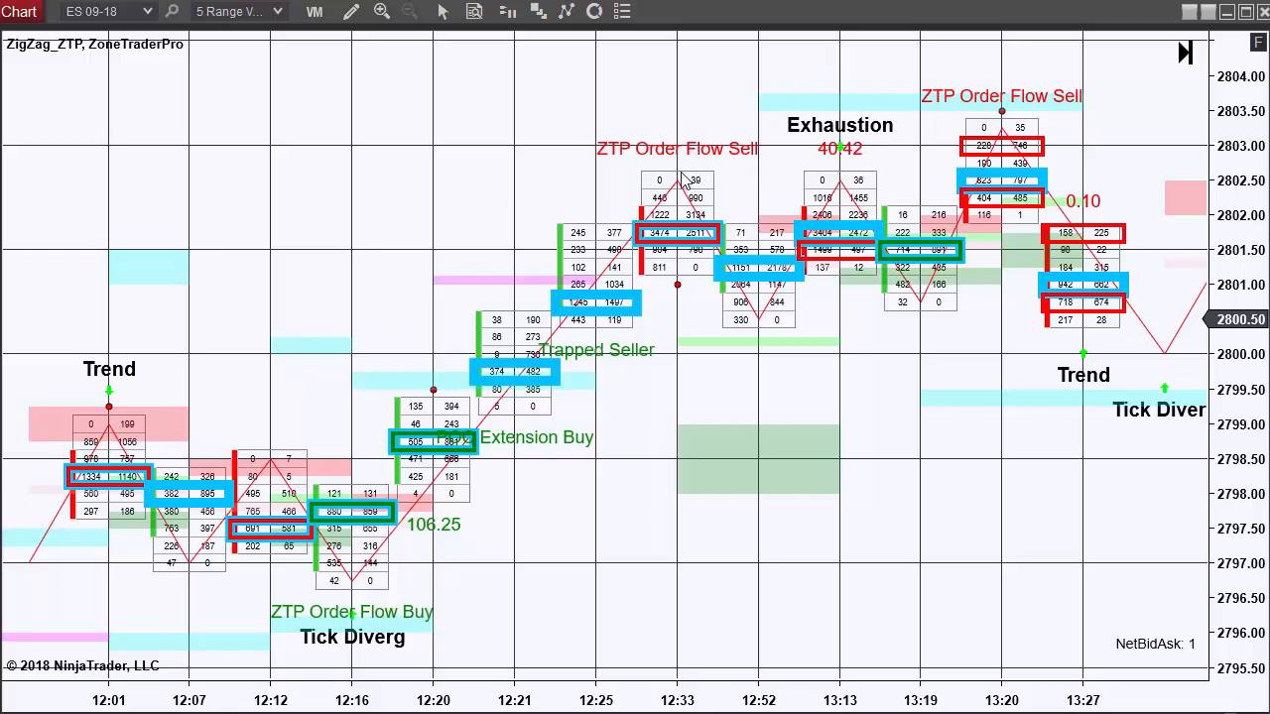
mouse_move(690, 170)
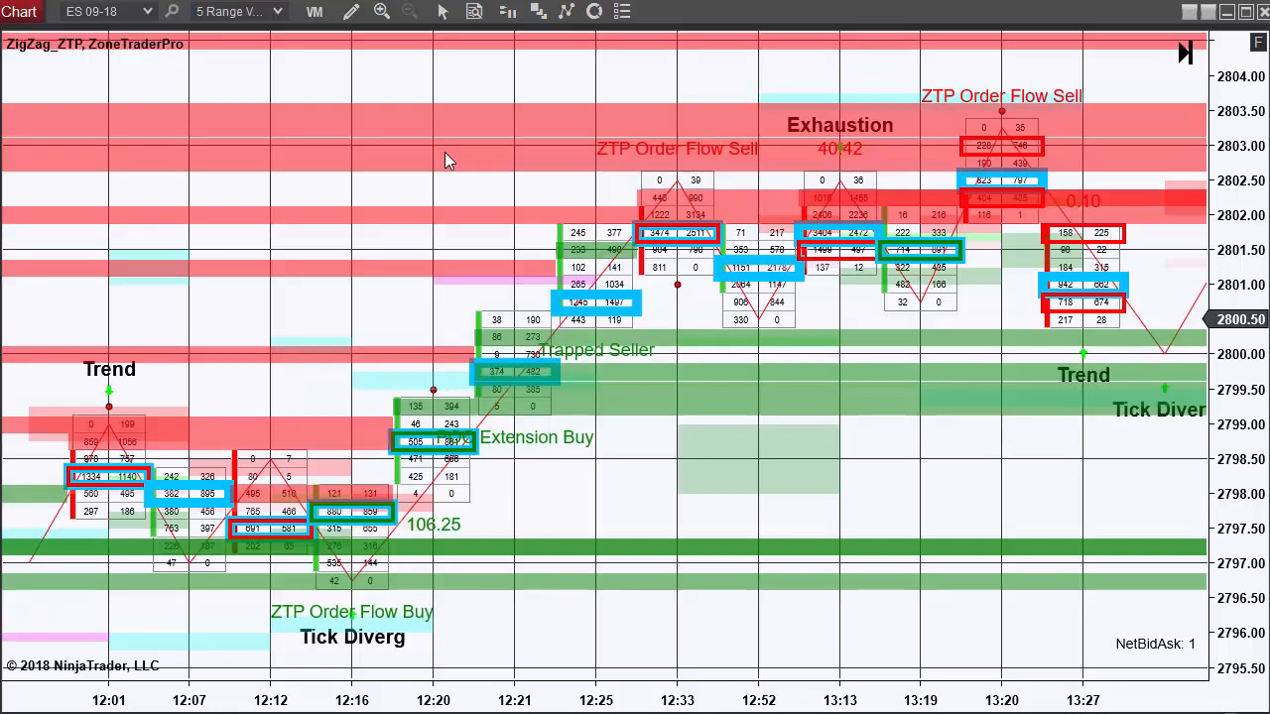
mouse_move(457, 263)
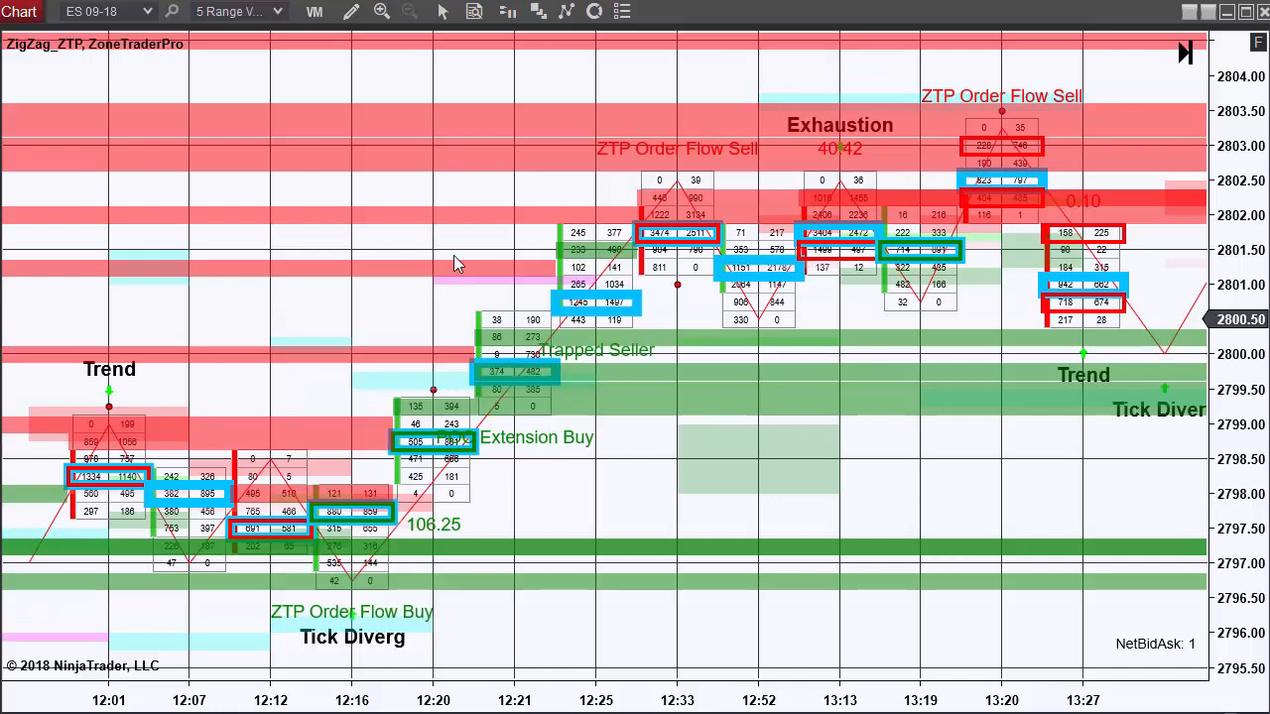